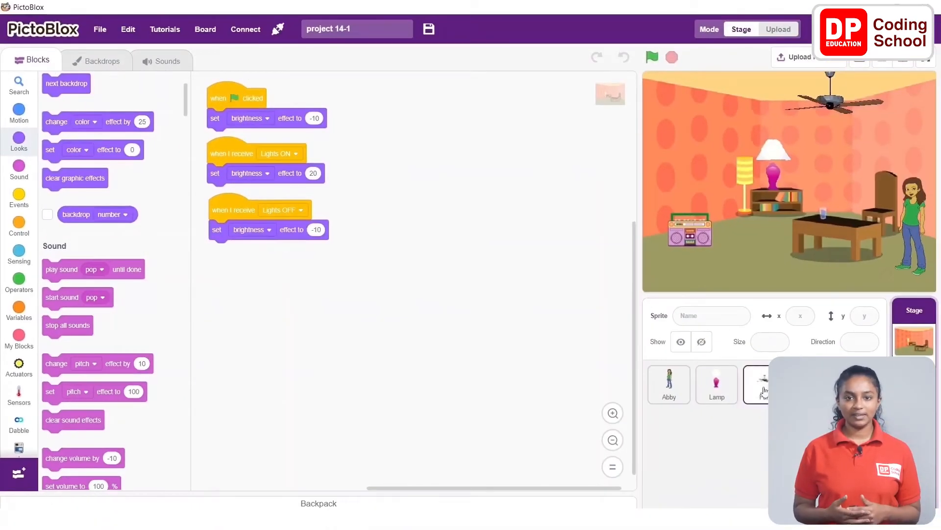
Select the Fan sprite to show its empty script area.
{"action": "left_click", "coordinate": [763, 384]}
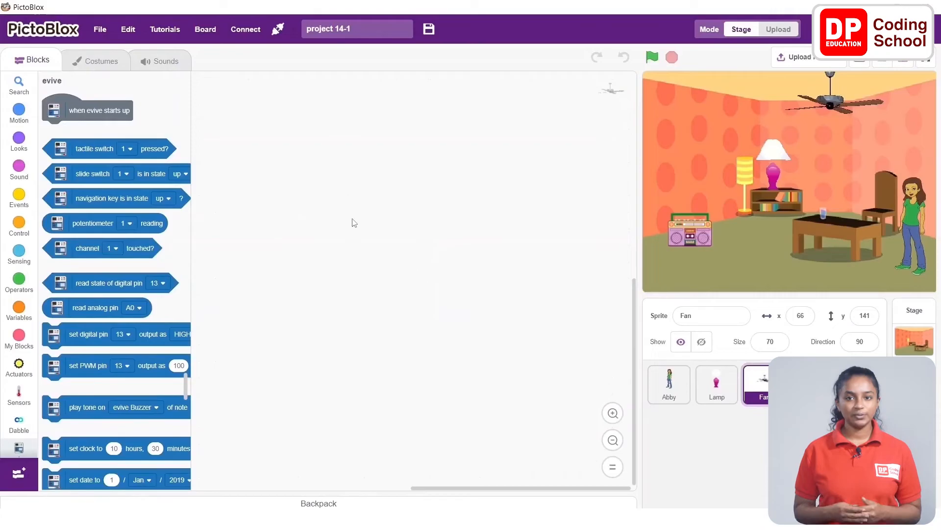
{"action": "mouse_move", "coordinate": [327, 217]}
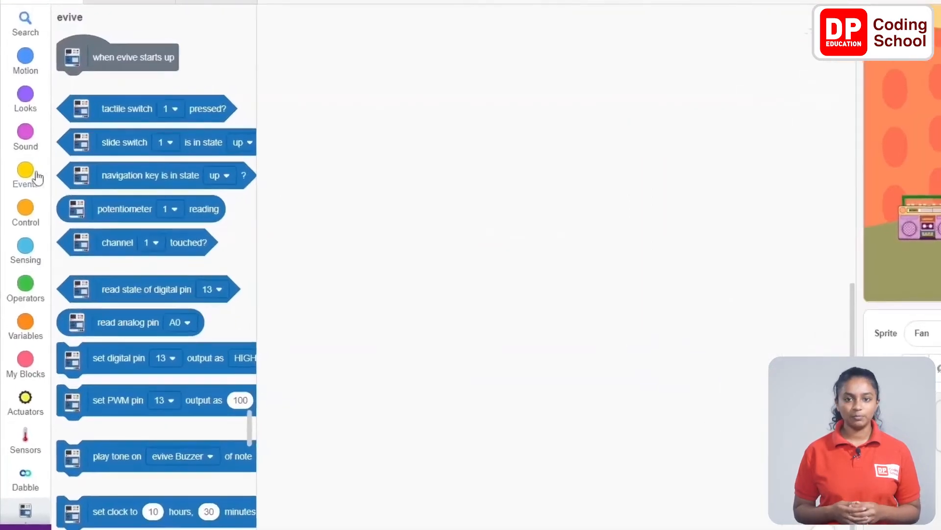
Start a green-flag script that moves the fan to x:66 y:141.
{"action": "left_click", "coordinate": [25, 176]}
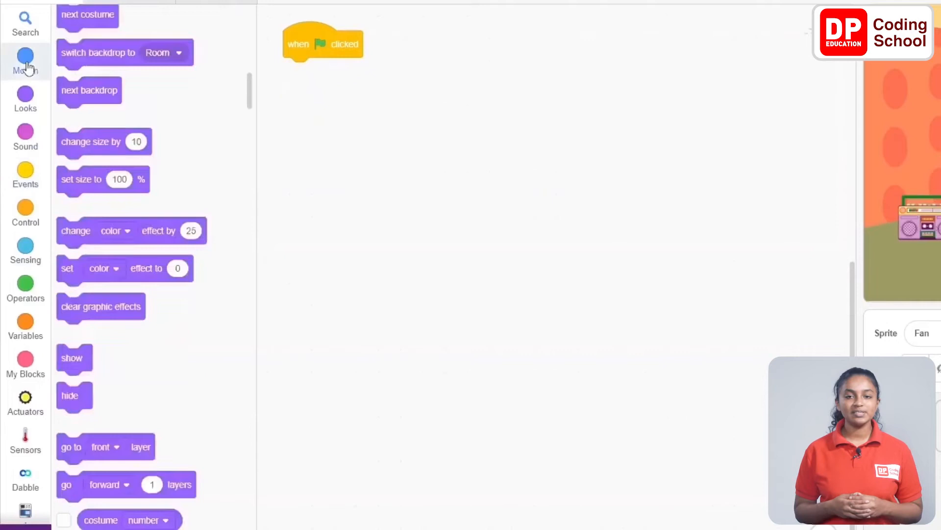
{"action": "left_click", "coordinate": [26, 62]}
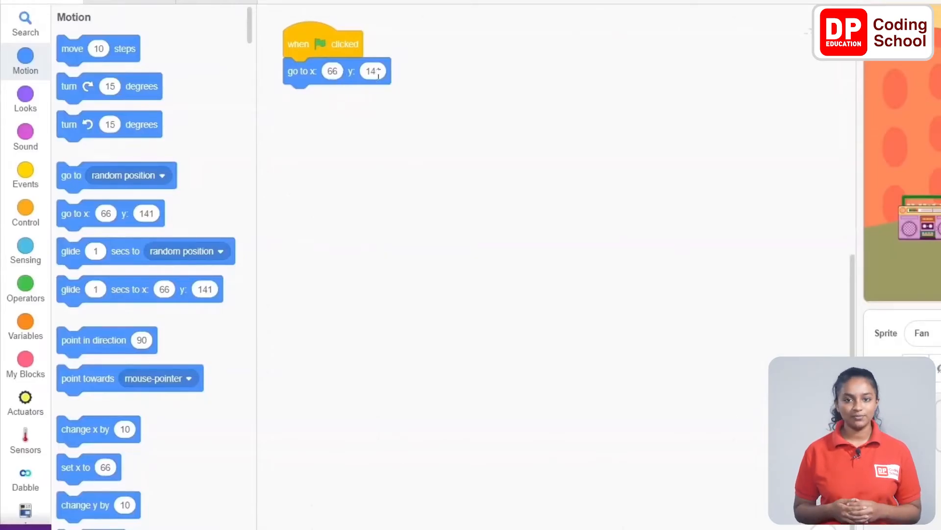
{"action": "type", "text": "141"}
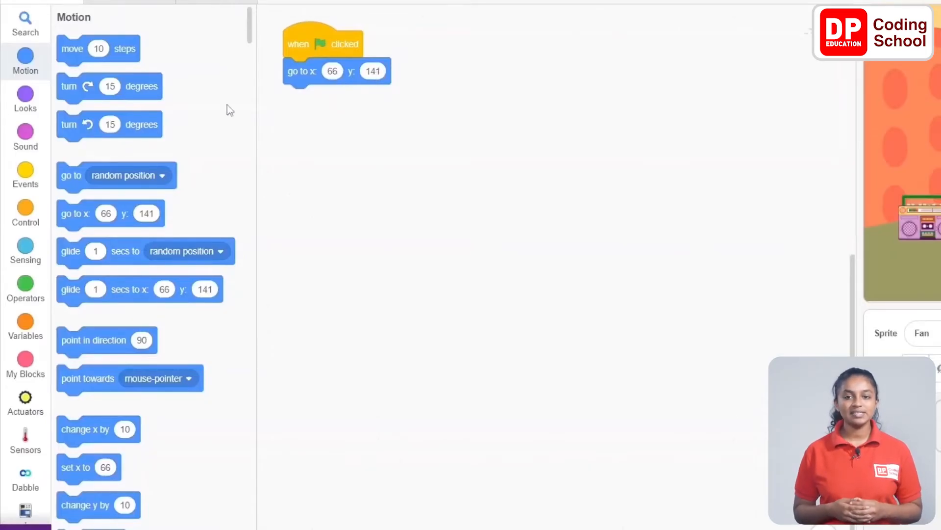
Set the fan's size to 70% and its starting costume to fan.
{"action": "left_click", "coordinate": [25, 99]}
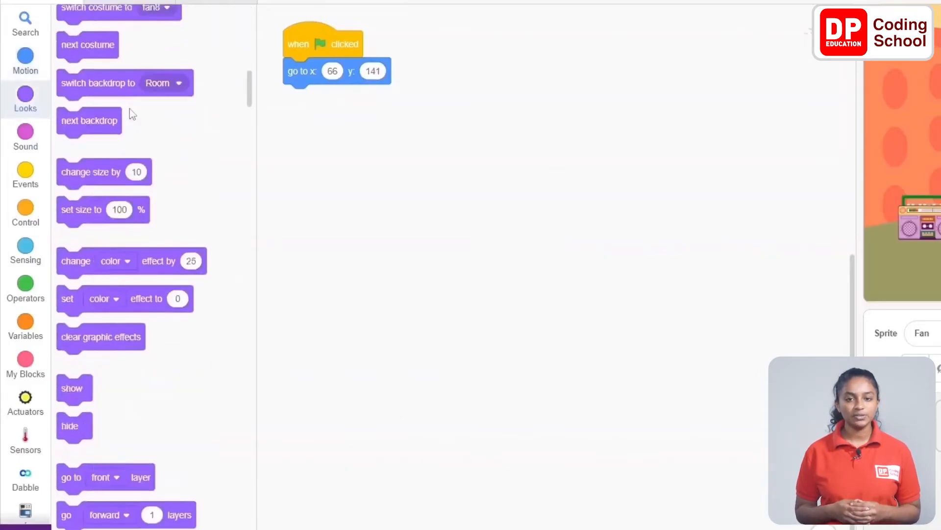
{"action": "left_click_drag", "start_coordinate": [81, 209], "coordinate": [308, 97]}
{"action": "type", "text": "70"}
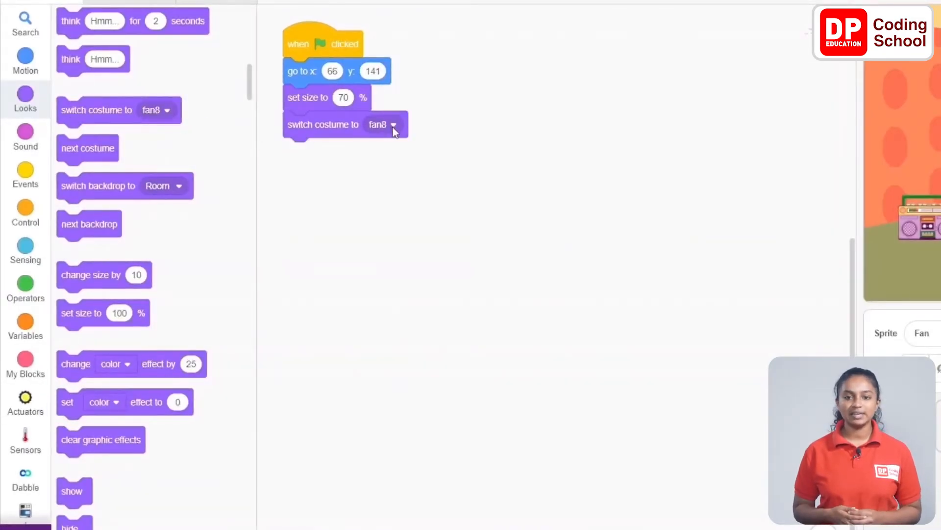
{"action": "left_click", "coordinate": [392, 124]}
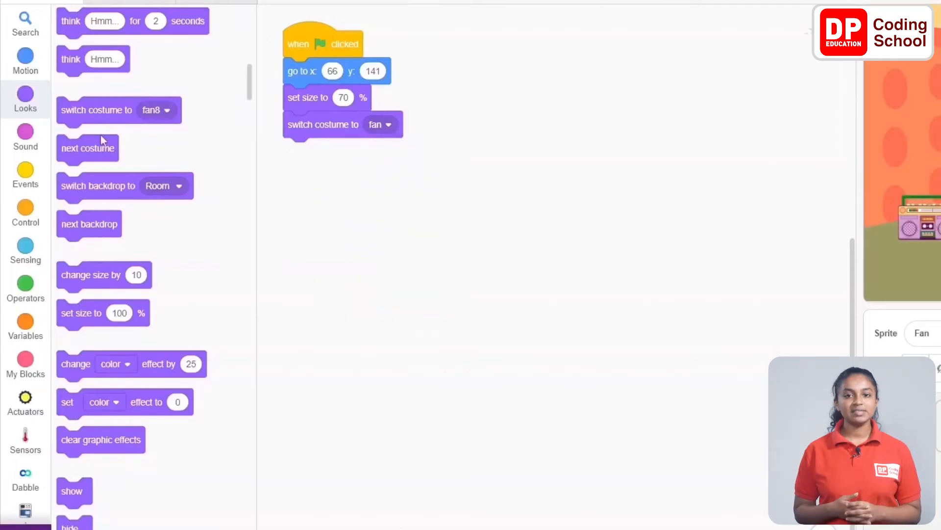
{"action": "left_click", "coordinate": [25, 175]}
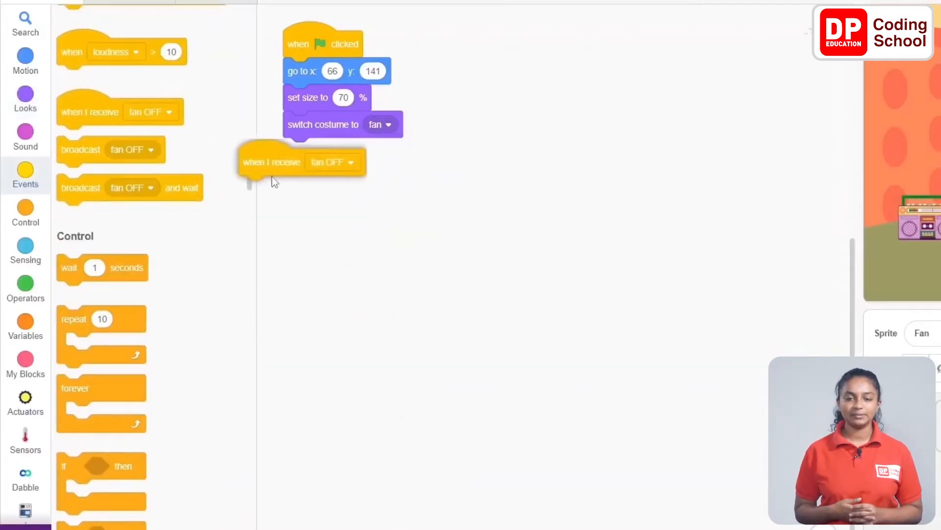
Begin a new script triggered by receiving the fan ON message.
{"action": "left_click", "coordinate": [395, 179]}
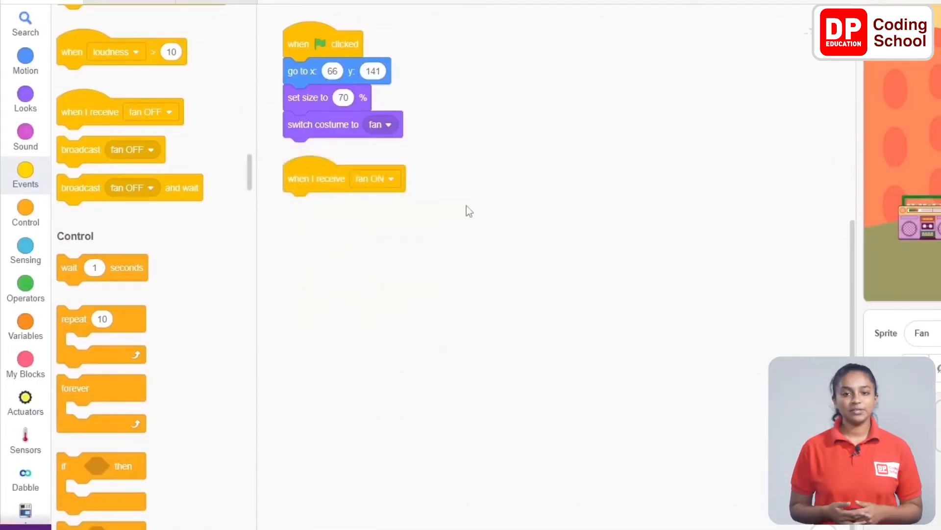
{"action": "mouse_move", "coordinate": [449, 202]}
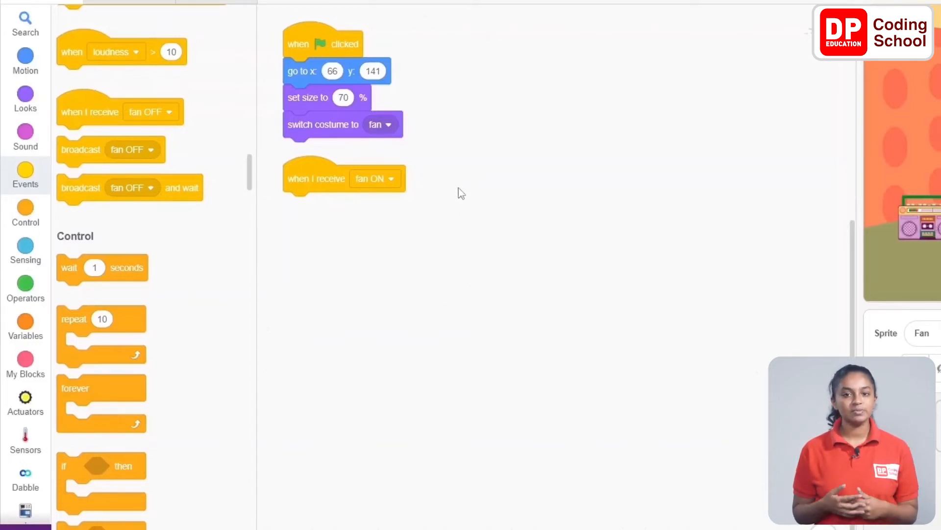
{"action": "mouse_move", "coordinate": [429, 199]}
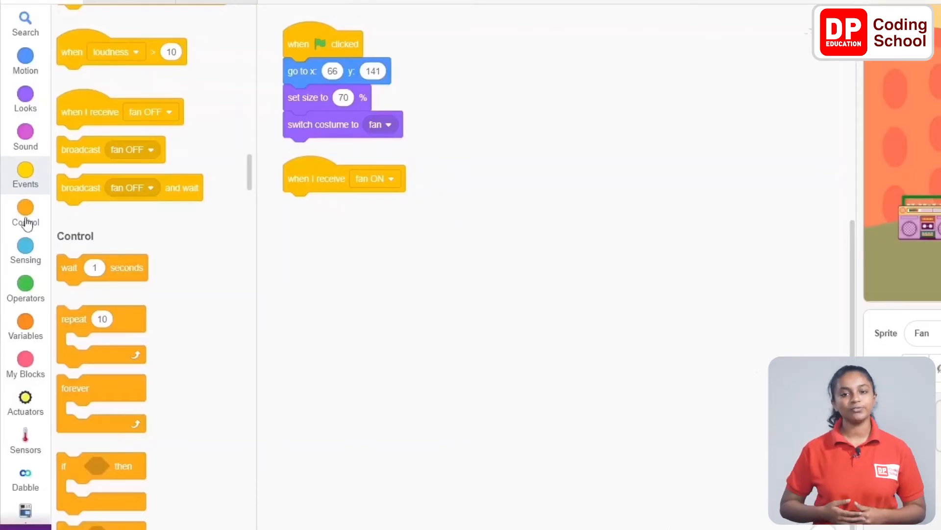
{"action": "left_click", "coordinate": [26, 212]}
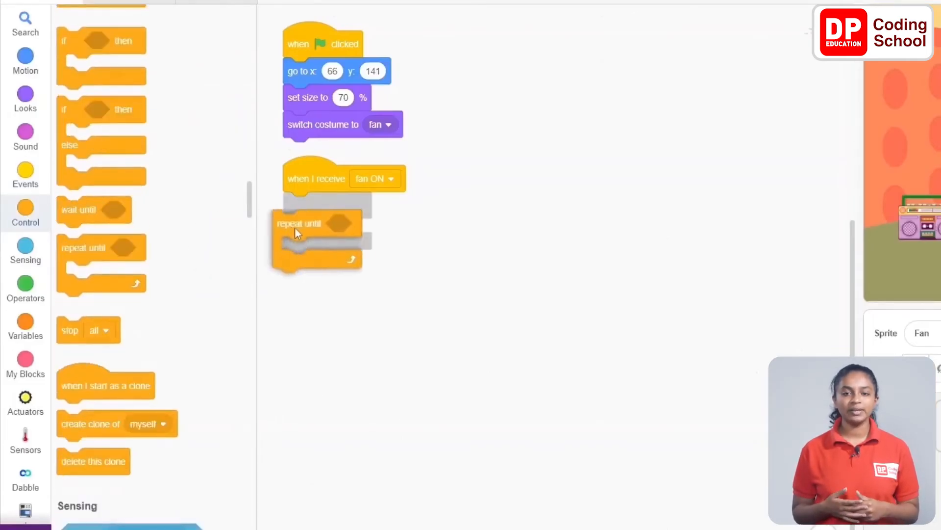
Loop the fan ON script until speech recognition result equals 'fan off'.
{"action": "left_click", "coordinate": [26, 288]}
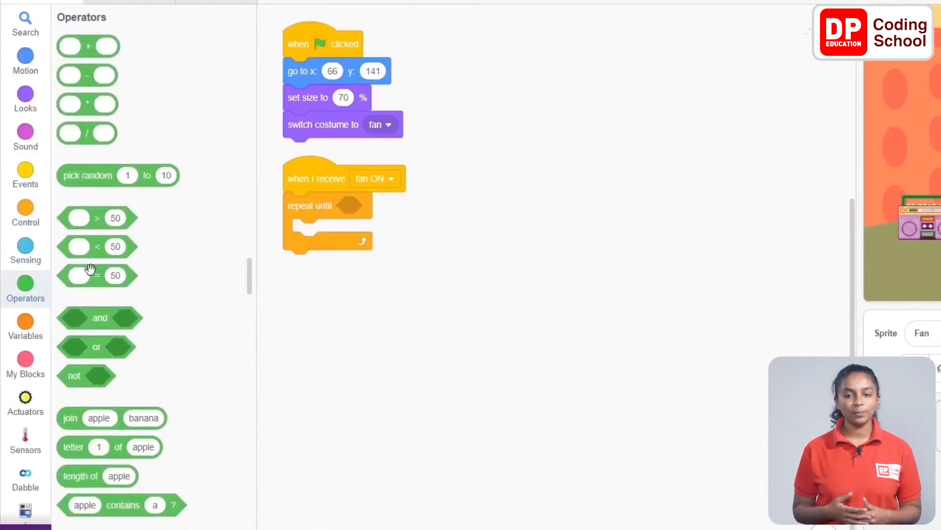
{"action": "left_click_drag", "start_coordinate": [87, 275], "coordinate": [357, 205]}
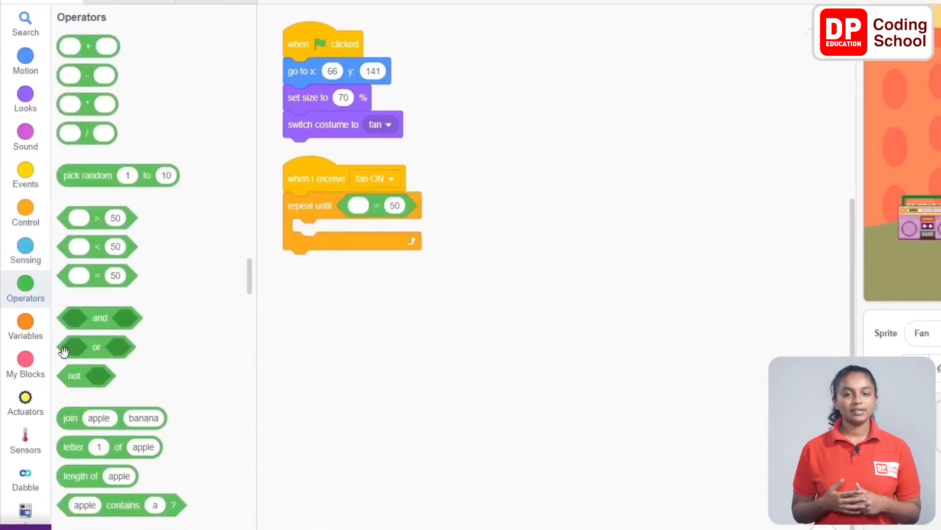
{"action": "scroll", "scroll_direction": "down", "scroll_amount": 3}
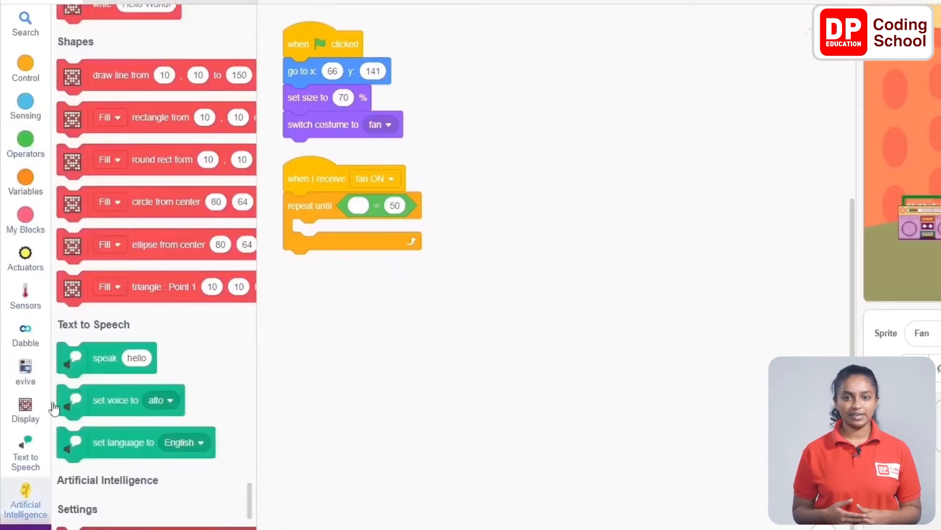
{"action": "scroll", "scroll_direction": "down", "scroll_amount": 3}
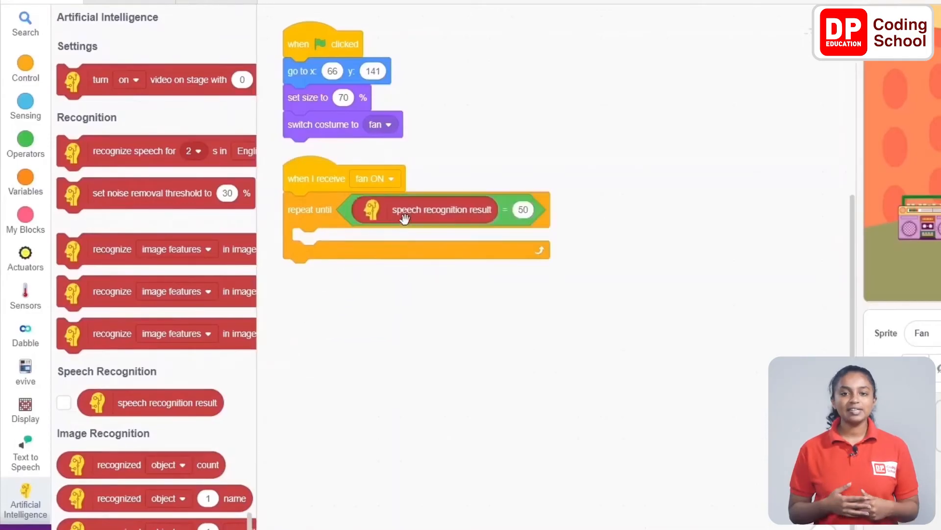
{"action": "left_click", "coordinate": [522, 210]}
{"action": "type", "text": "fan off"}
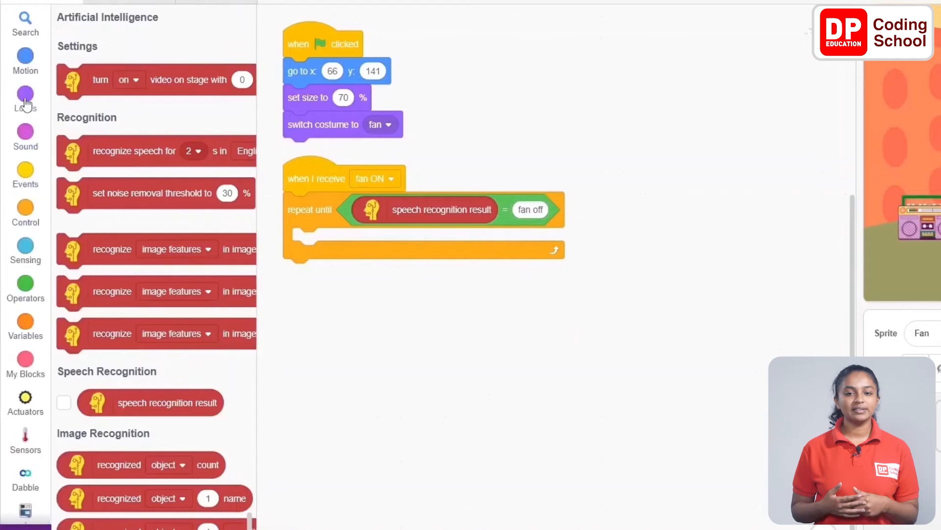
{"action": "left_click", "coordinate": [26, 100]}
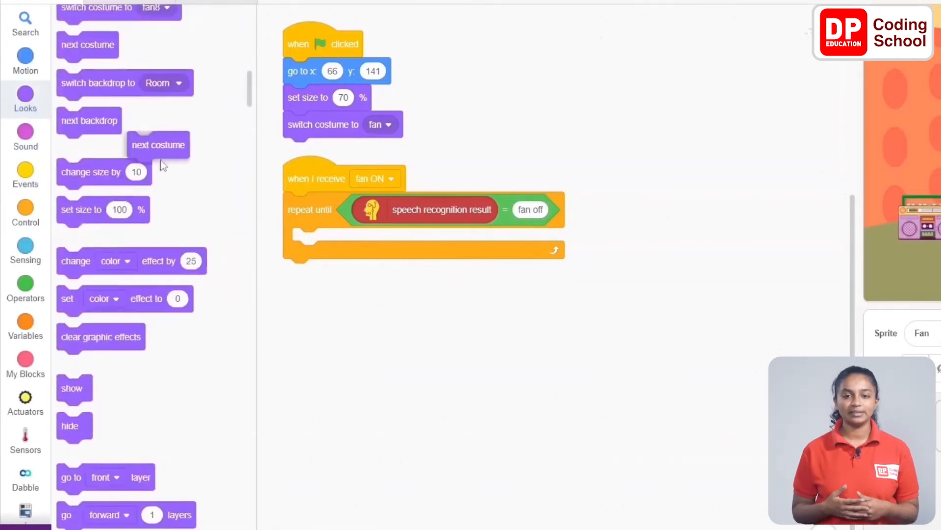
Inside the loop, advance to the next costume and wait 0.01 seconds.
{"action": "left_click_drag", "start_coordinate": [159, 145], "coordinate": [322, 215]}
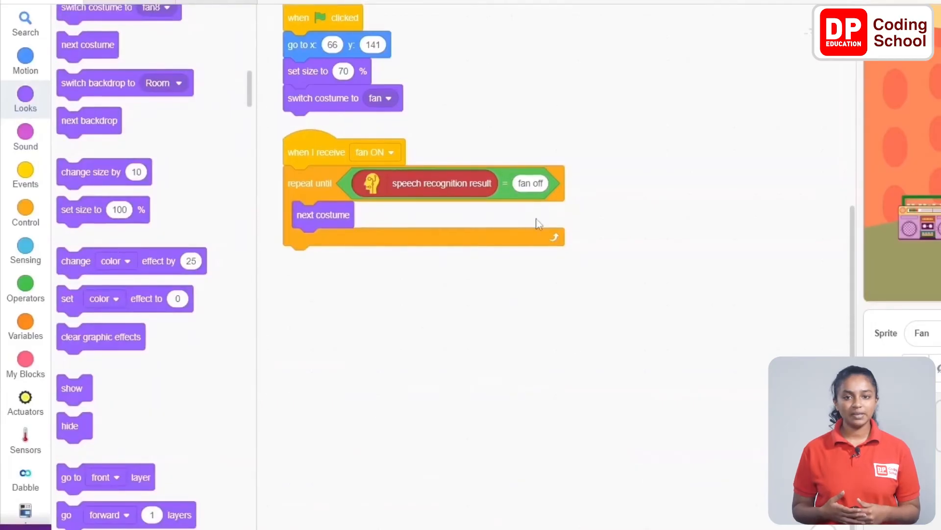
{"action": "left_click", "coordinate": [25, 213]}
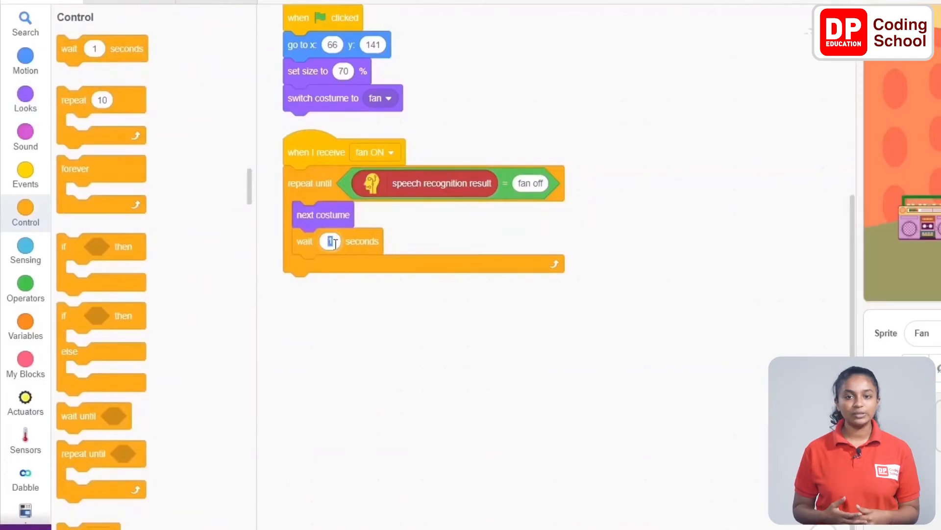
{"action": "type", "text": "0.01"}
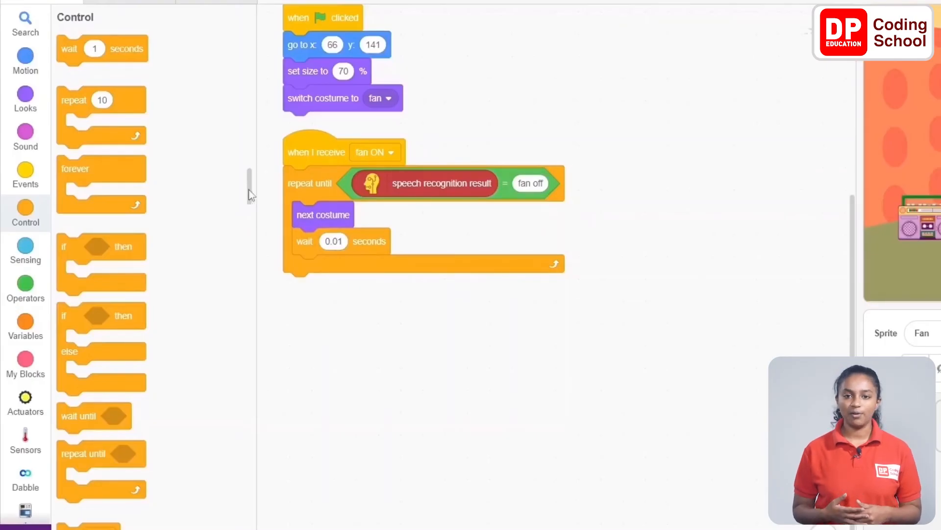
{"action": "left_click", "coordinate": [26, 176]}
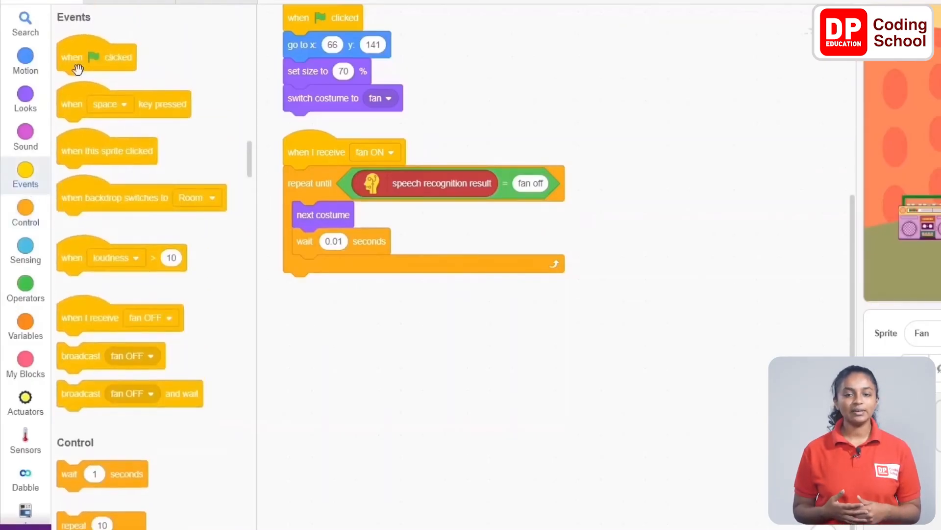
{"action": "mouse_move", "coordinate": [79, 351]}
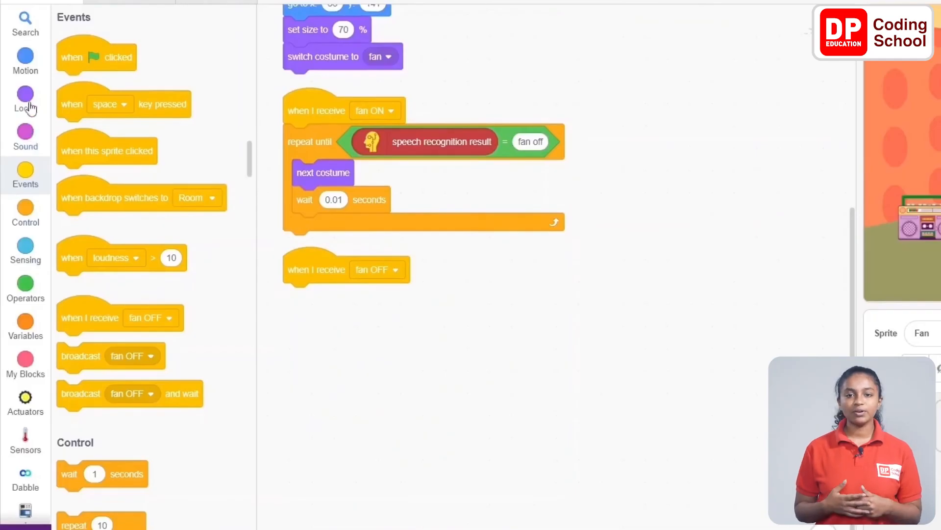
Add a fan OFF receiver with a switch-costume step and choose its costume.
{"action": "left_click", "coordinate": [26, 99]}
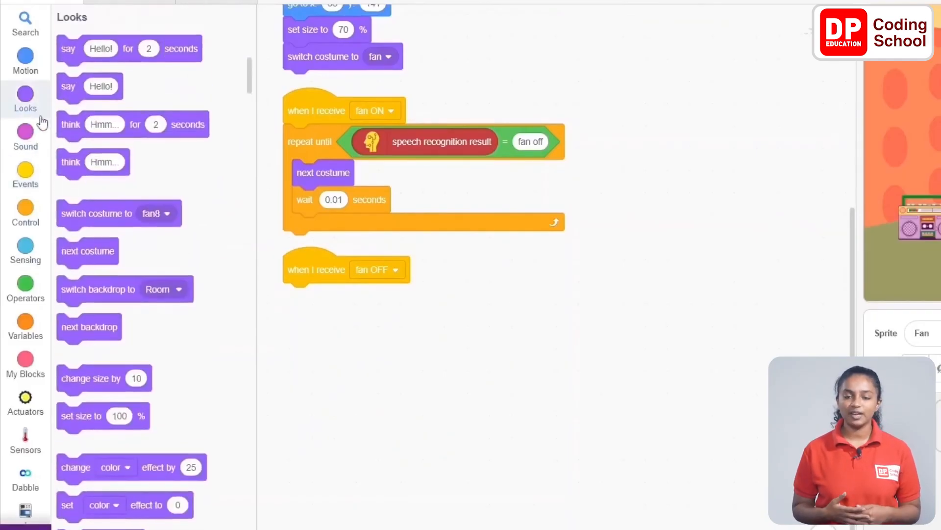
{"action": "scroll", "scroll_direction": "down", "scroll_amount": 3}
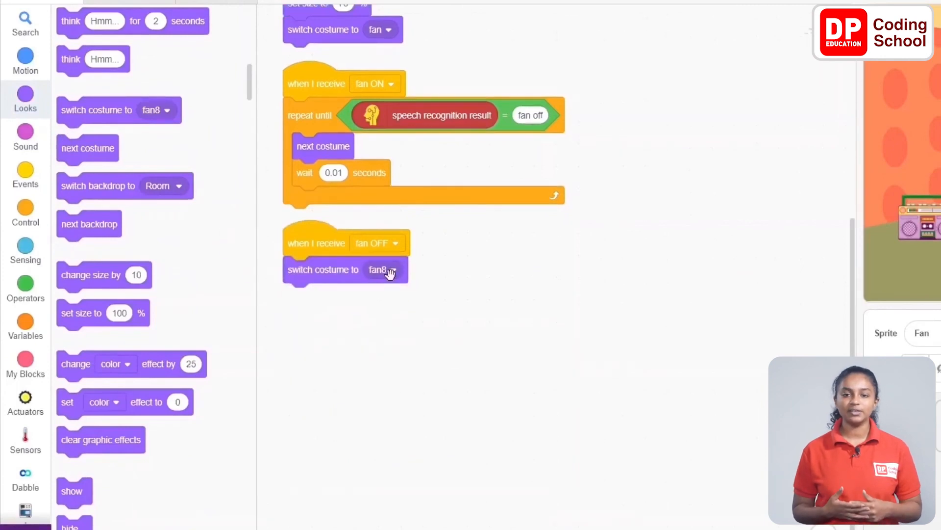
{"action": "left_click", "coordinate": [392, 268]}
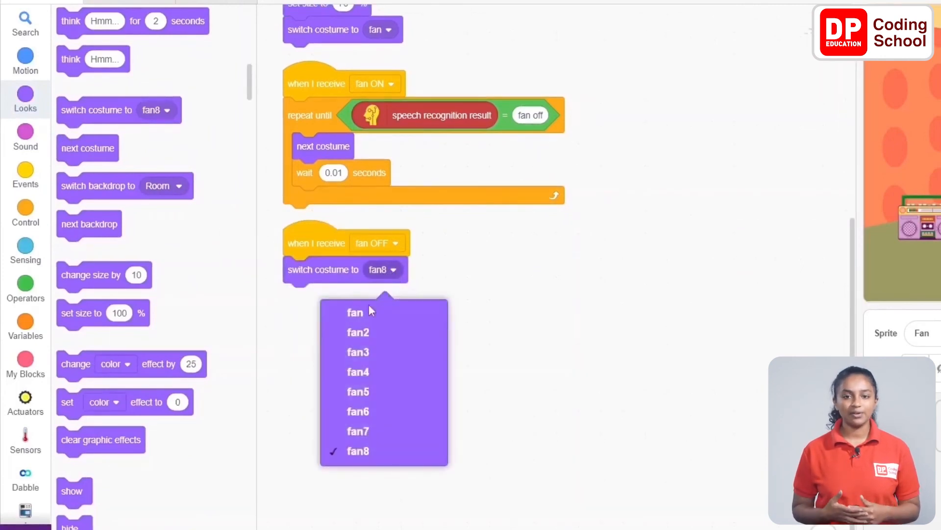